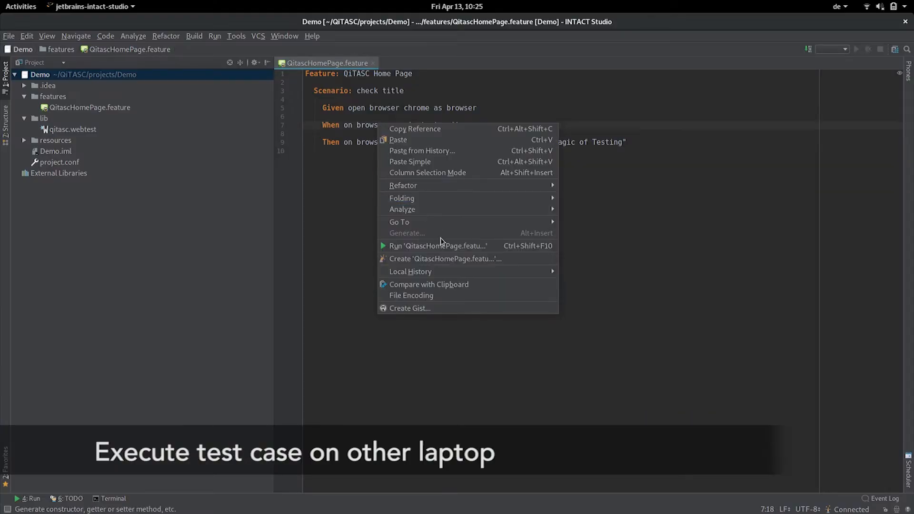
# - Run 'QitascHomePage.feature' from the editor's context menu to start test execution
pyautogui.click(438, 245)
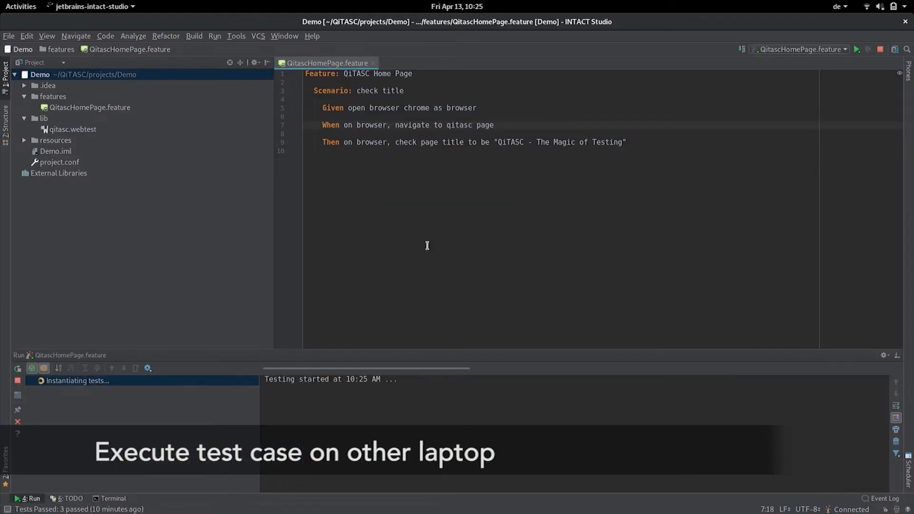